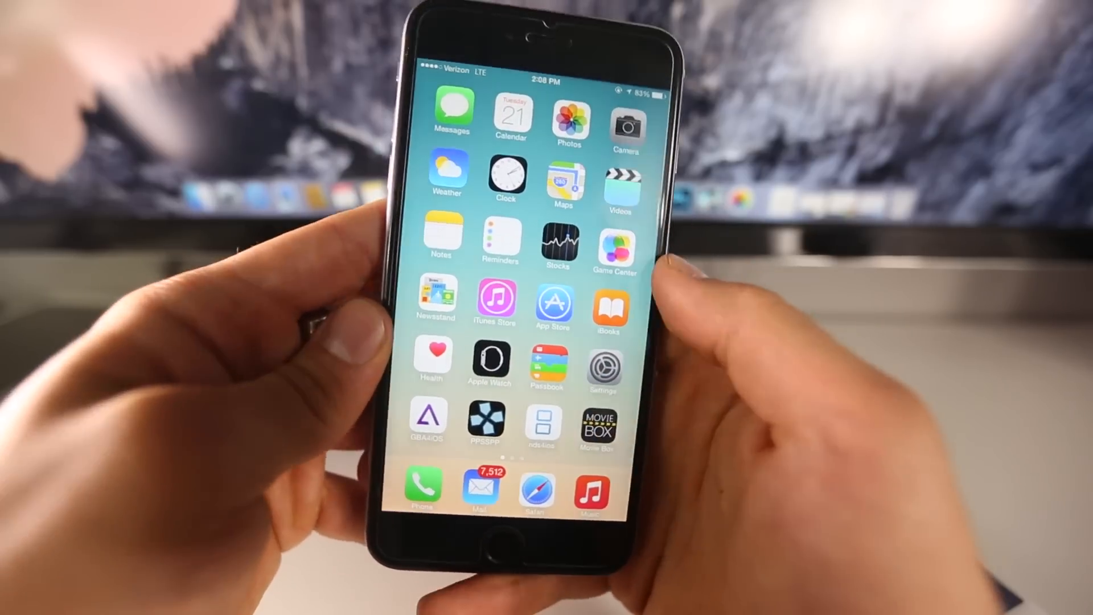
Launch the GBA4iOS emulator from the home screen
{"action": "left_click", "coordinate": [537, 489]}
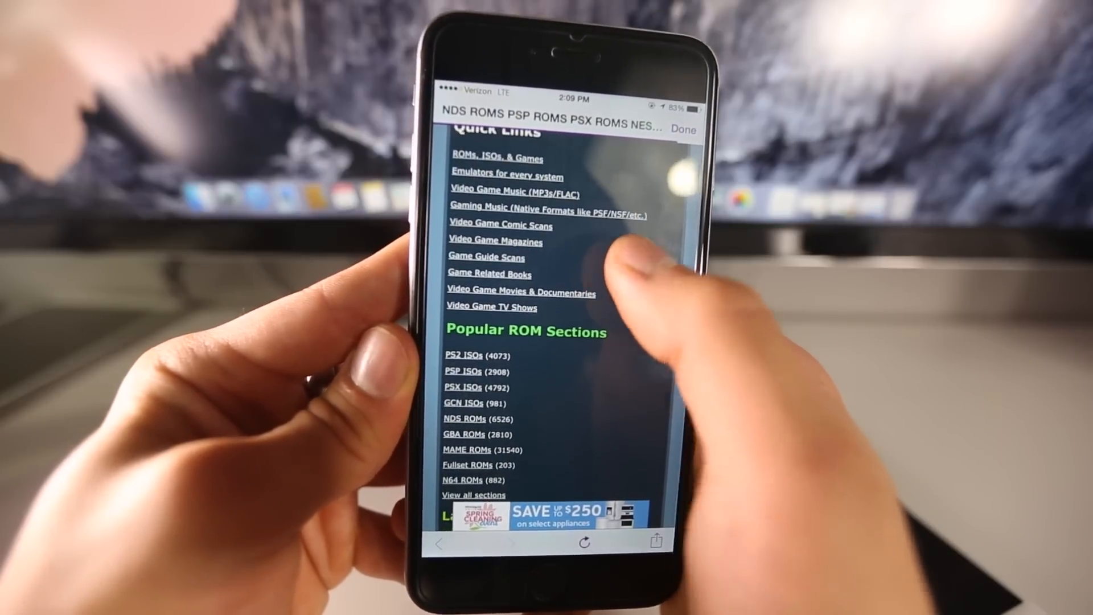
Scroll the EmuParadise Super Mario Advance 4 page to the Direct Download section
{"action": "scroll", "scroll_direction": "down", "scroll_amount": 3}
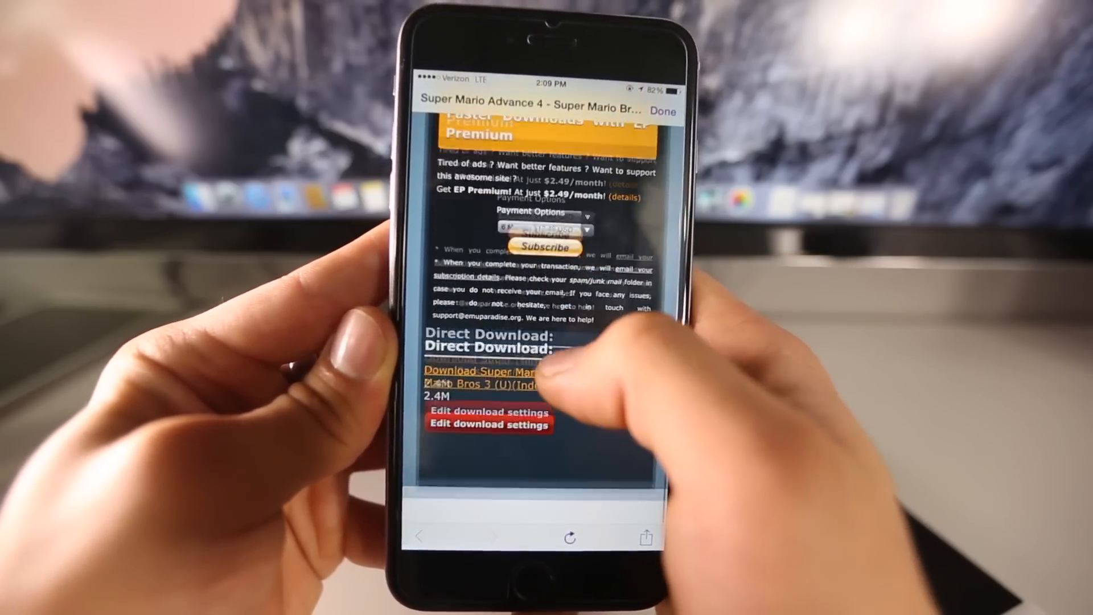
{"action": "scroll", "scroll_direction": "up", "scroll_amount": 3}
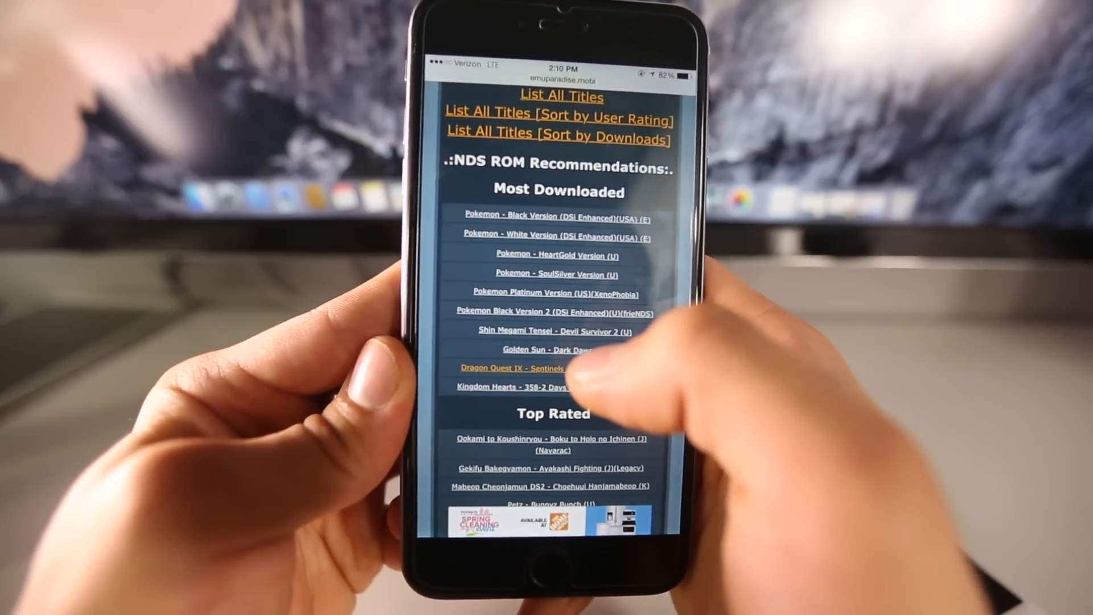
Open Golden Sun - Dark Dawn from Most Downloaded and scroll its game page
{"action": "left_click", "coordinate": [553, 350]}
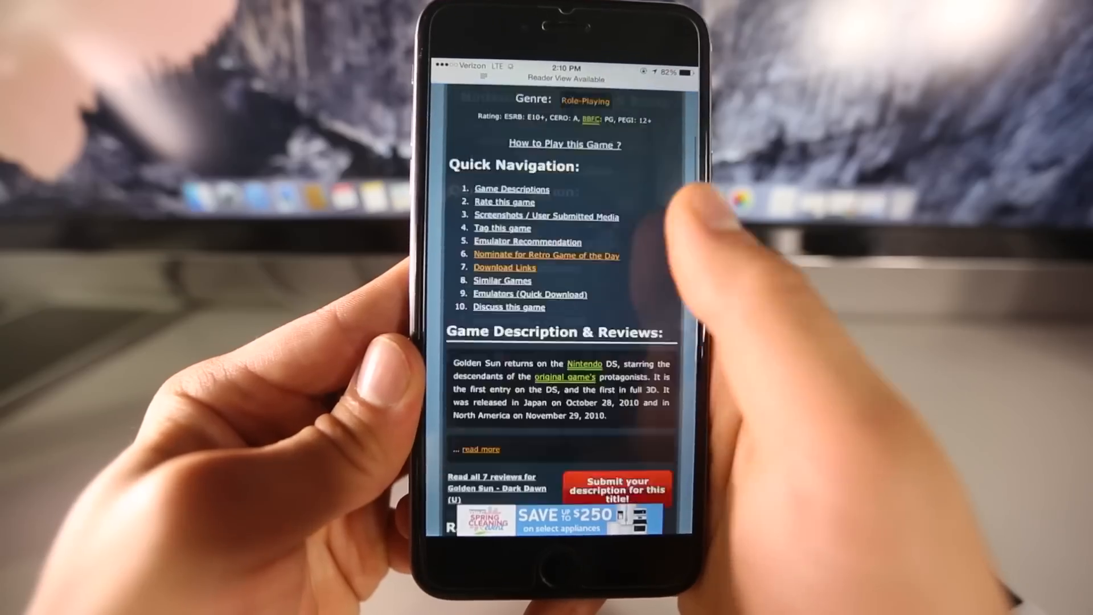
{"action": "scroll", "scroll_direction": "down", "scroll_amount": 3}
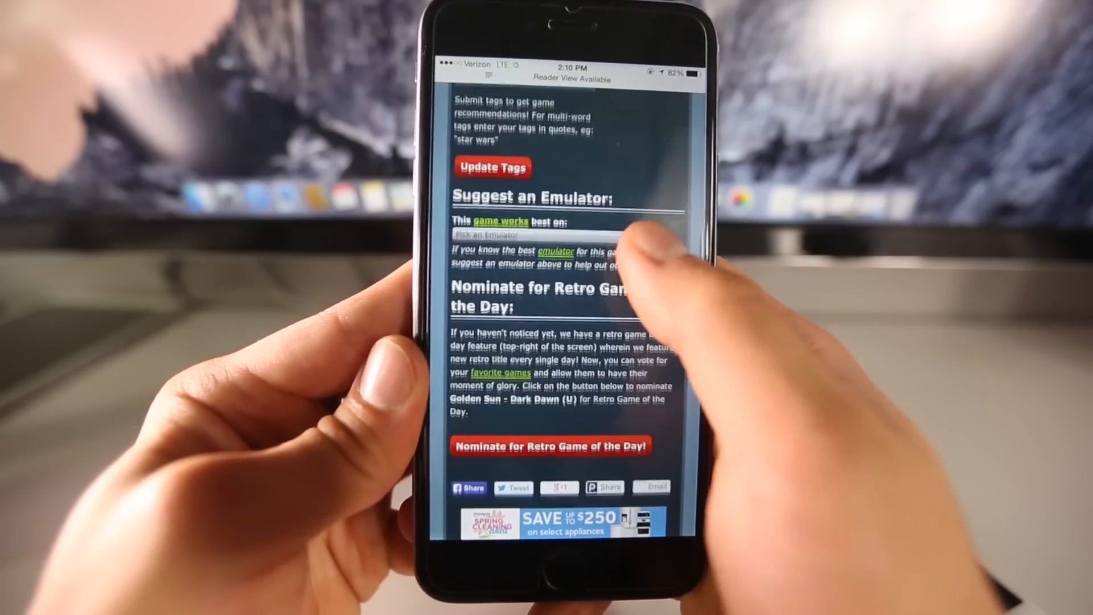